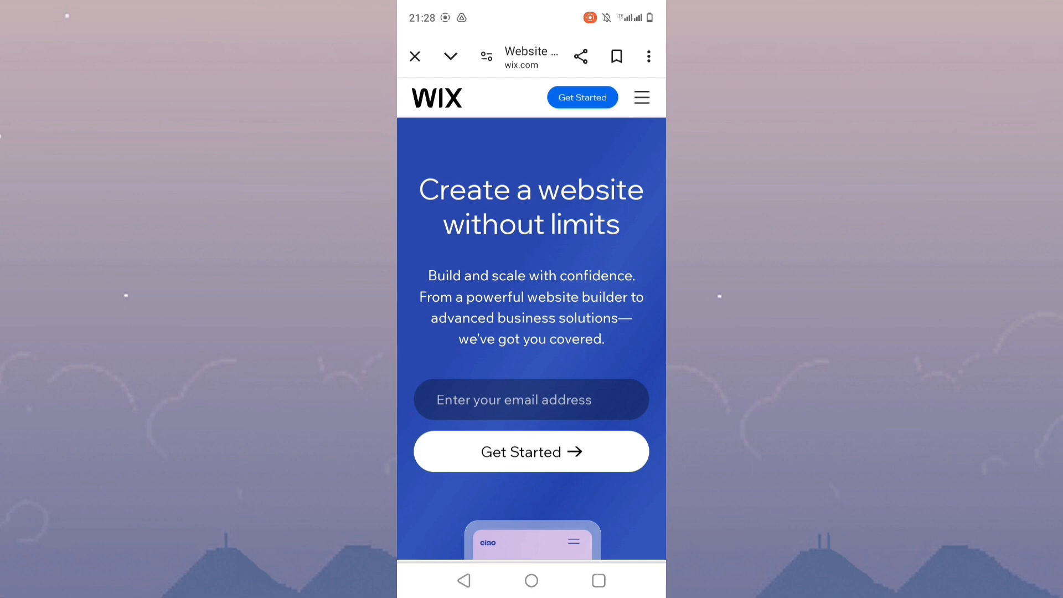
{"action": "scroll", "scroll_direction": "down", "scroll_amount": 3}
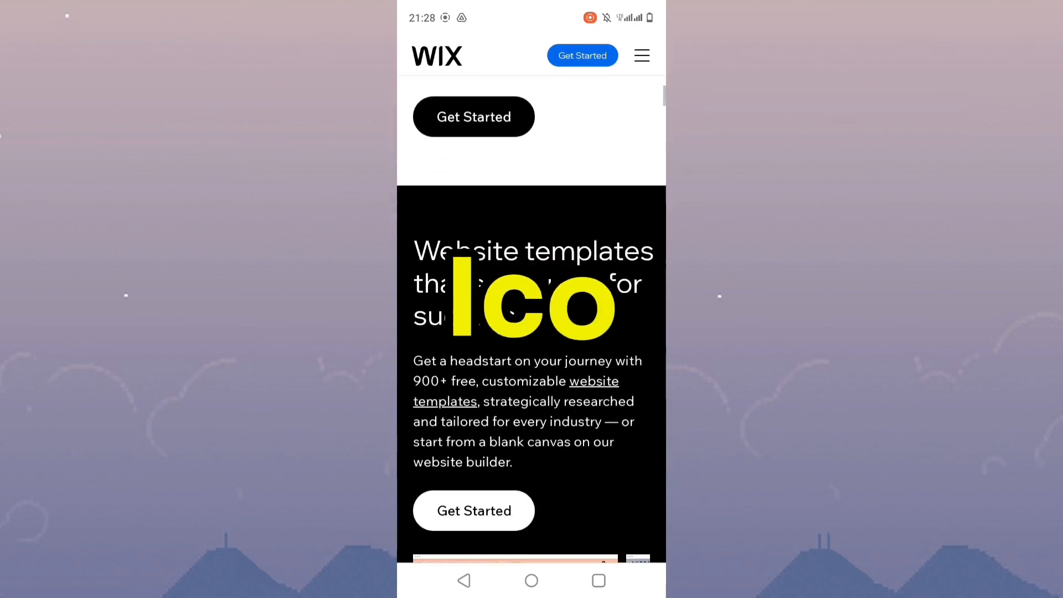
{"action": "scroll", "scroll_direction": "down", "scroll_amount": 3}
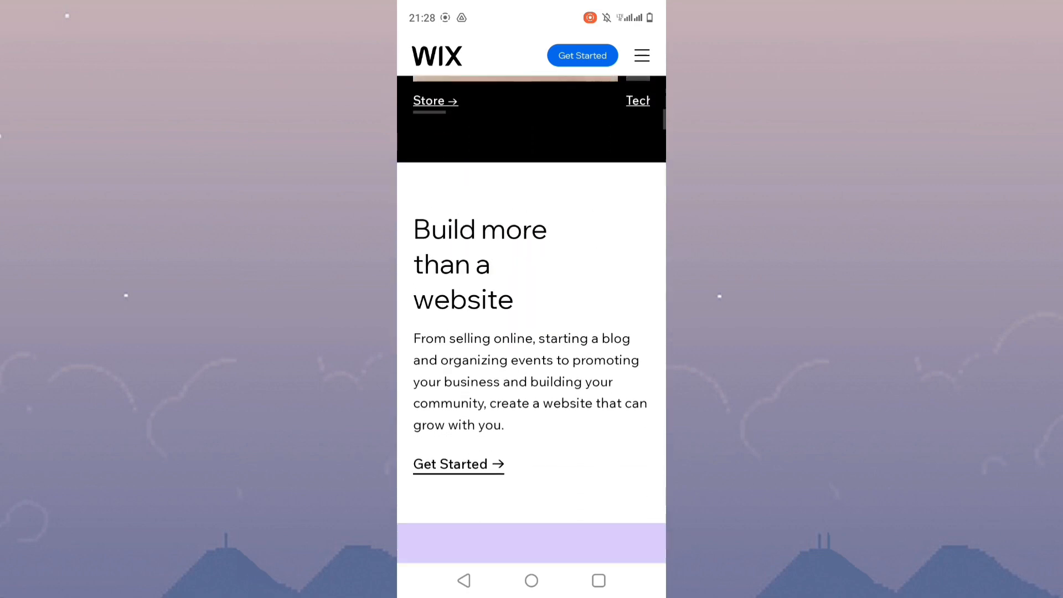
{"action": "scroll", "scroll_direction": "down", "scroll_amount": 3}
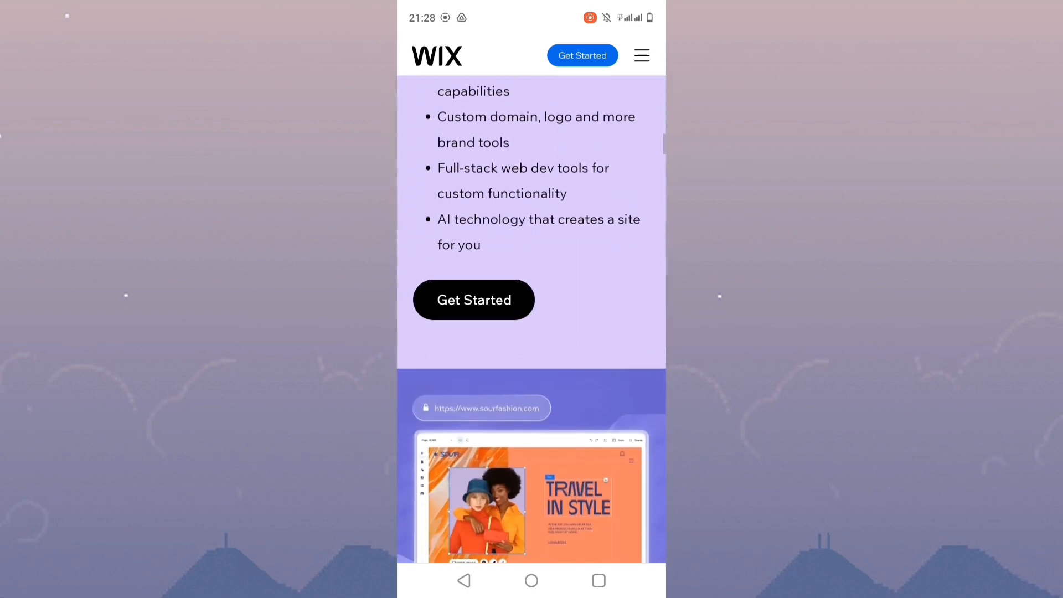
{"action": "scroll", "scroll_direction": "down", "scroll_amount": 3}
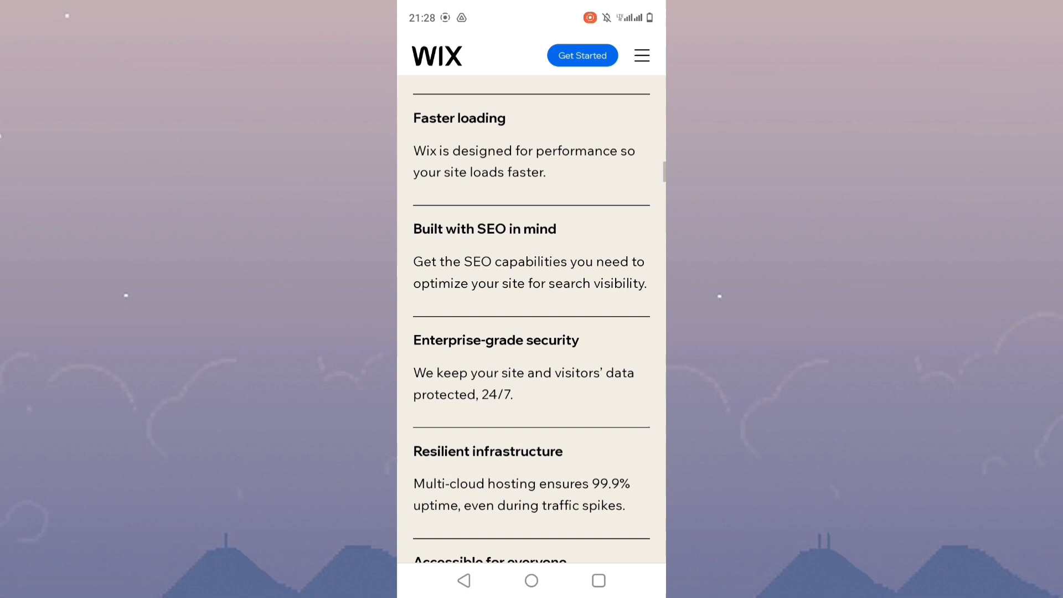
{"action": "scroll", "scroll_direction": "down", "scroll_amount": 3}
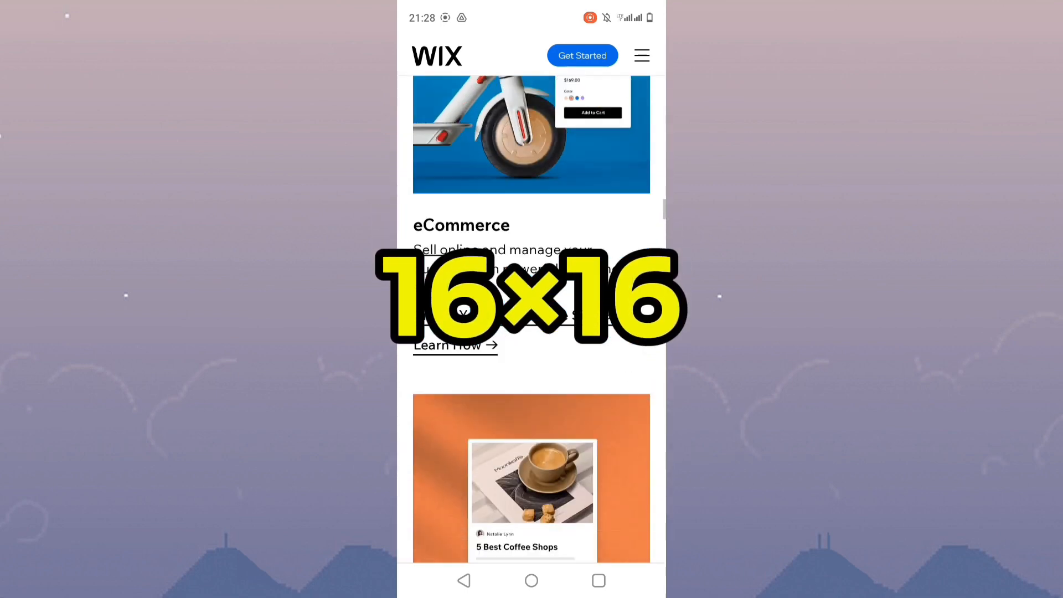
{"action": "scroll", "scroll_direction": "down", "scroll_amount": 3}
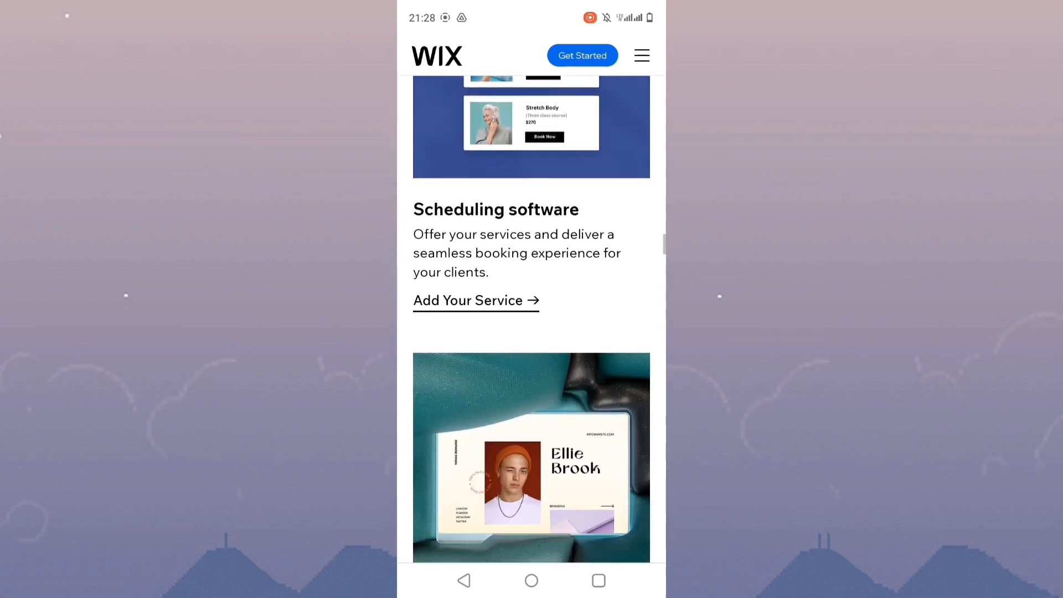
{"action": "scroll", "scroll_direction": "down", "scroll_amount": 3}
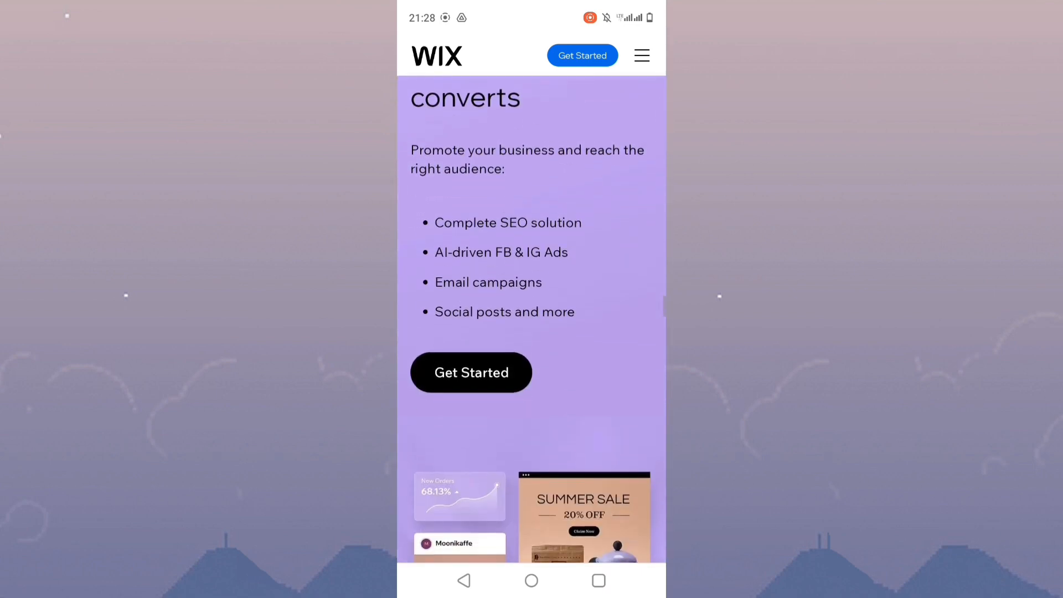
{"action": "scroll", "scroll_direction": "down", "scroll_amount": 3}
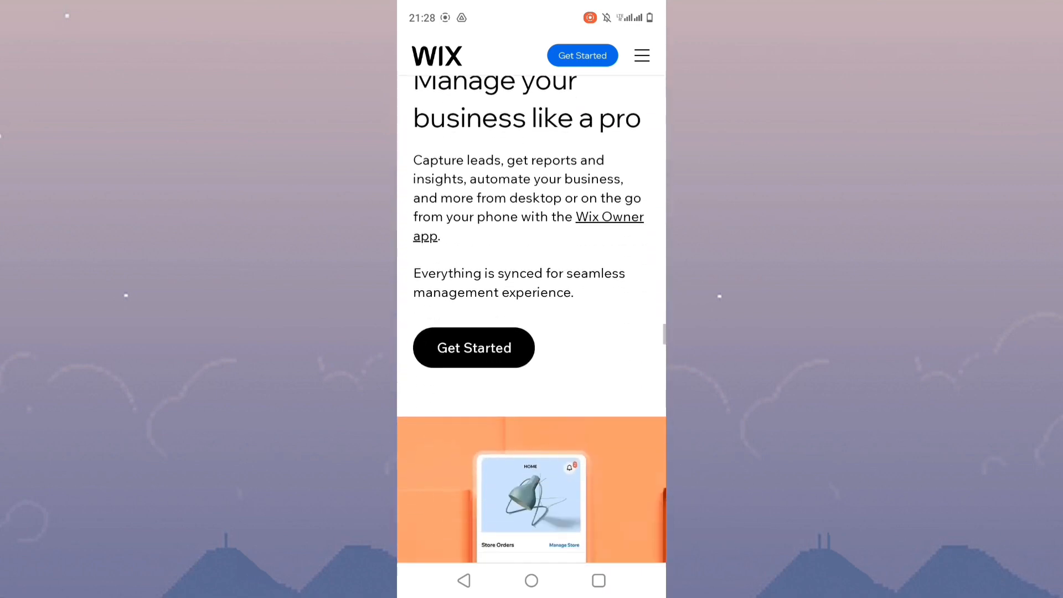
{"action": "scroll", "scroll_direction": "down", "scroll_amount": 3}
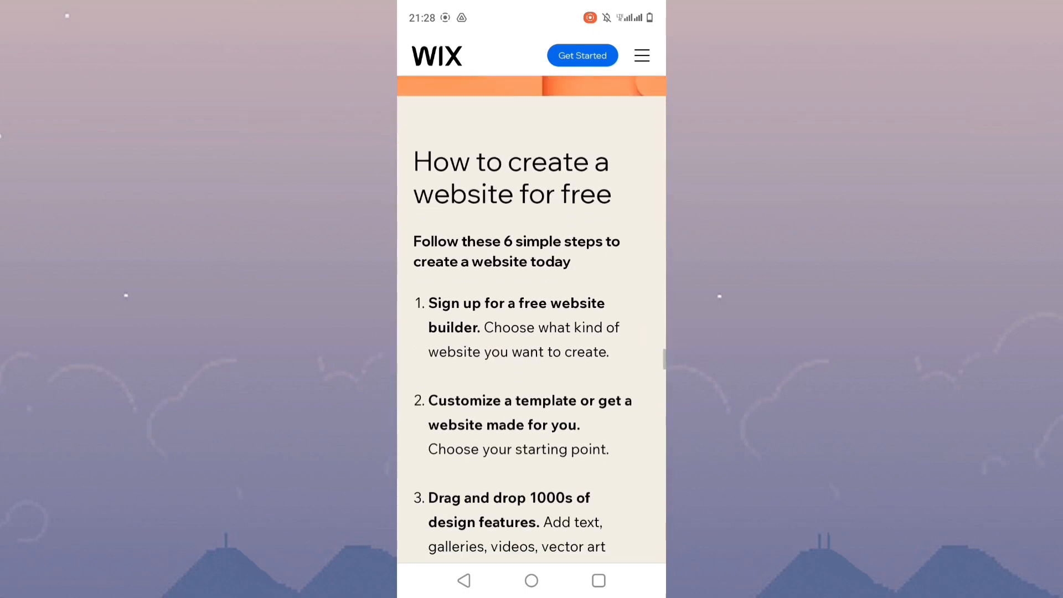
{"action": "scroll", "scroll_direction": "down", "scroll_amount": 3}
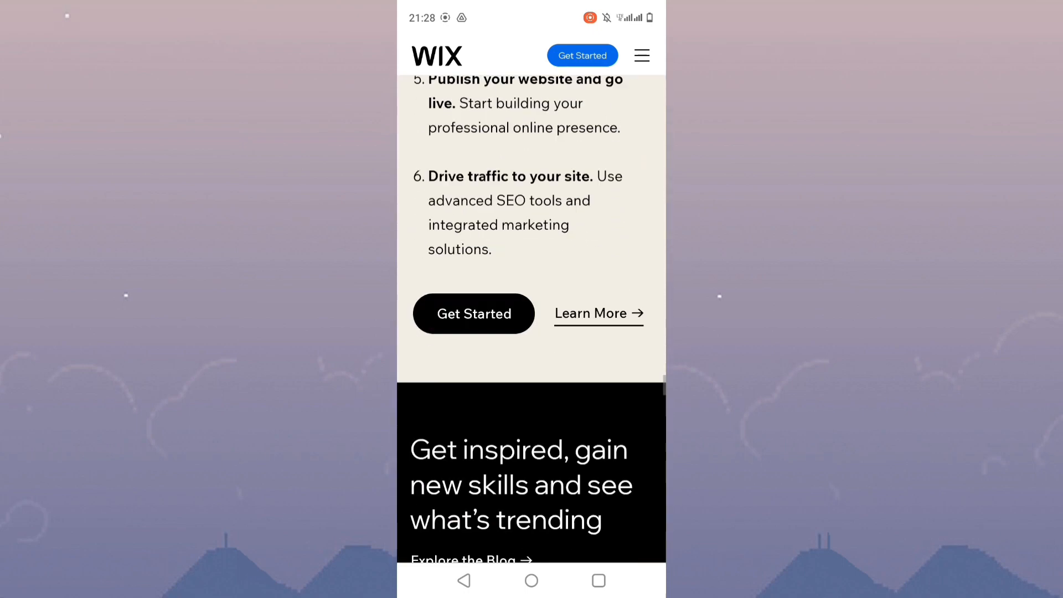
{"action": "scroll", "scroll_direction": "down", "scroll_amount": 3}
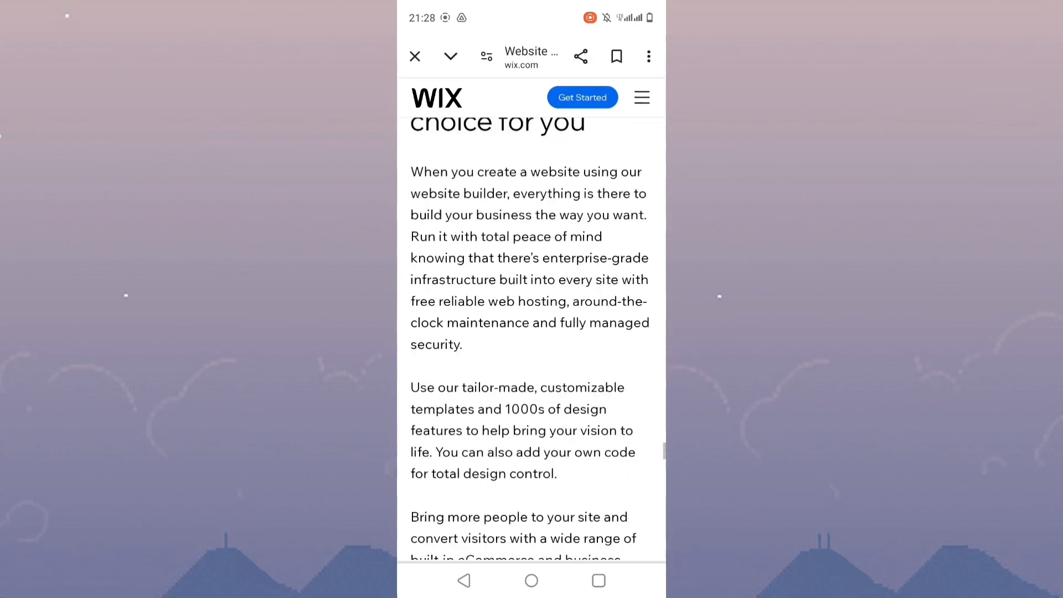
{"action": "scroll", "scroll_direction": "down", "scroll_amount": 3}
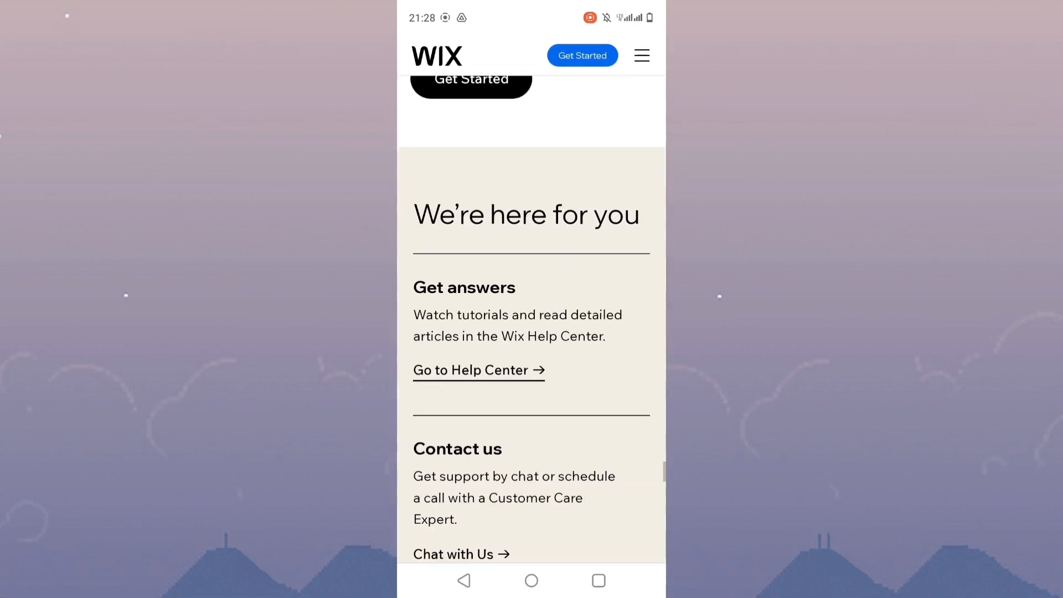
{"action": "scroll", "scroll_direction": "down", "scroll_amount": 3}
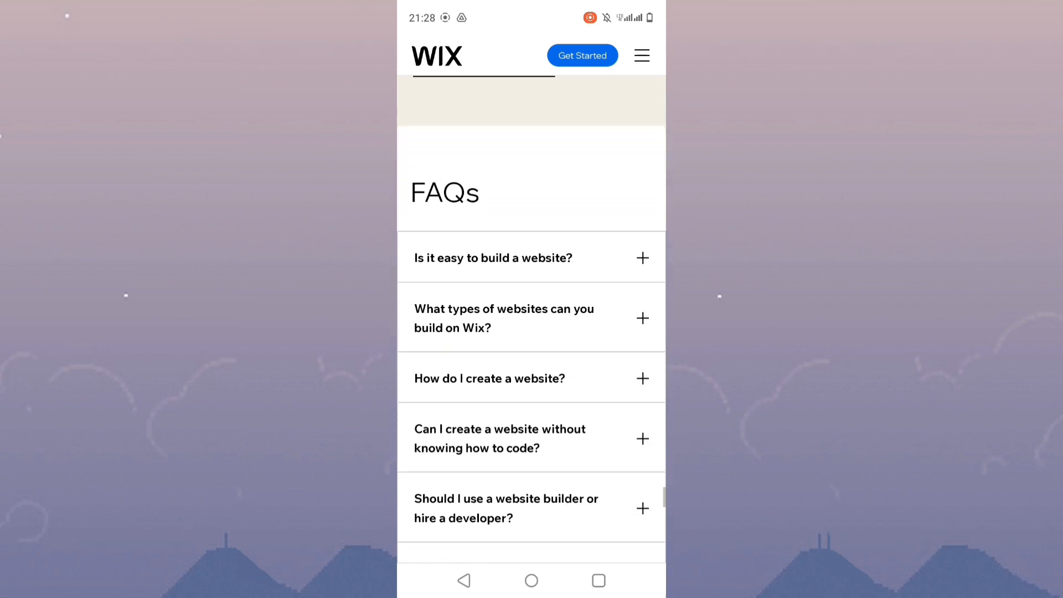
{"action": "scroll", "scroll_direction": "down", "scroll_amount": 3}
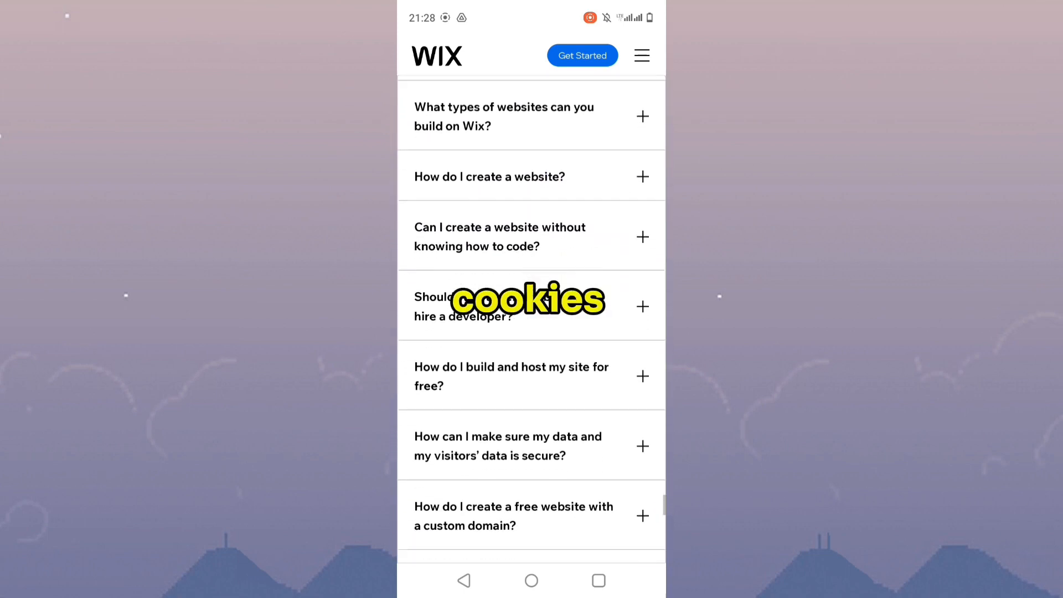
{"action": "scroll", "scroll_direction": "down", "scroll_amount": 3}
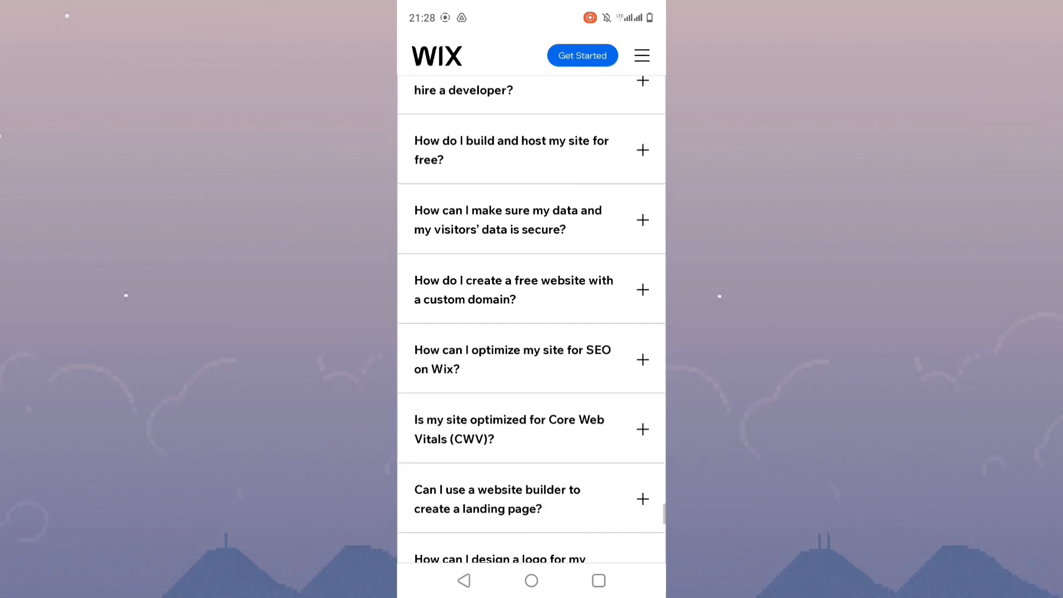
{"action": "scroll", "scroll_direction": "down", "scroll_amount": 3}
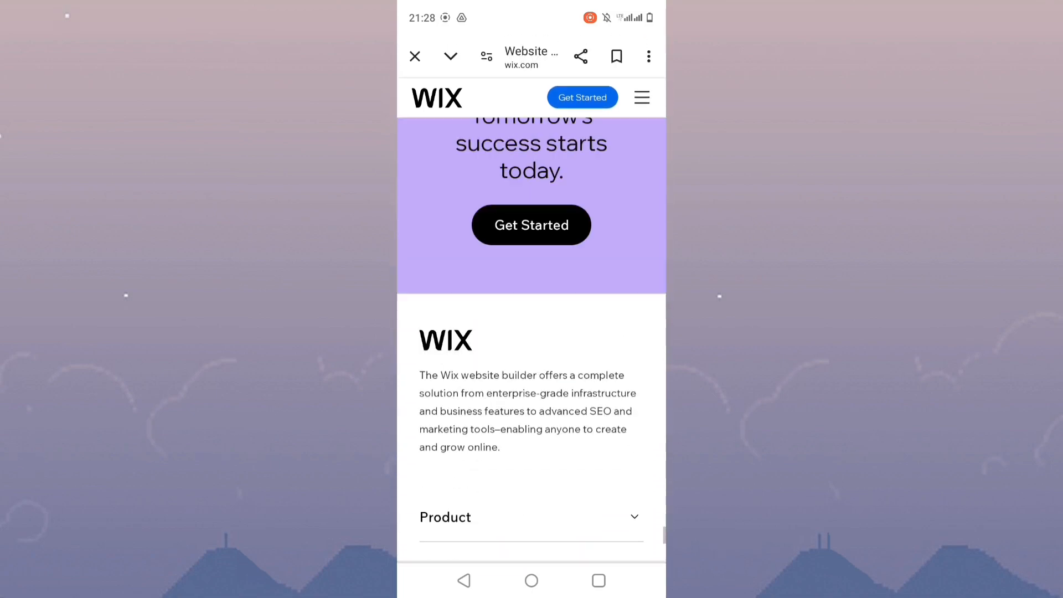
{"action": "scroll", "scroll_direction": "down", "scroll_amount": 3}
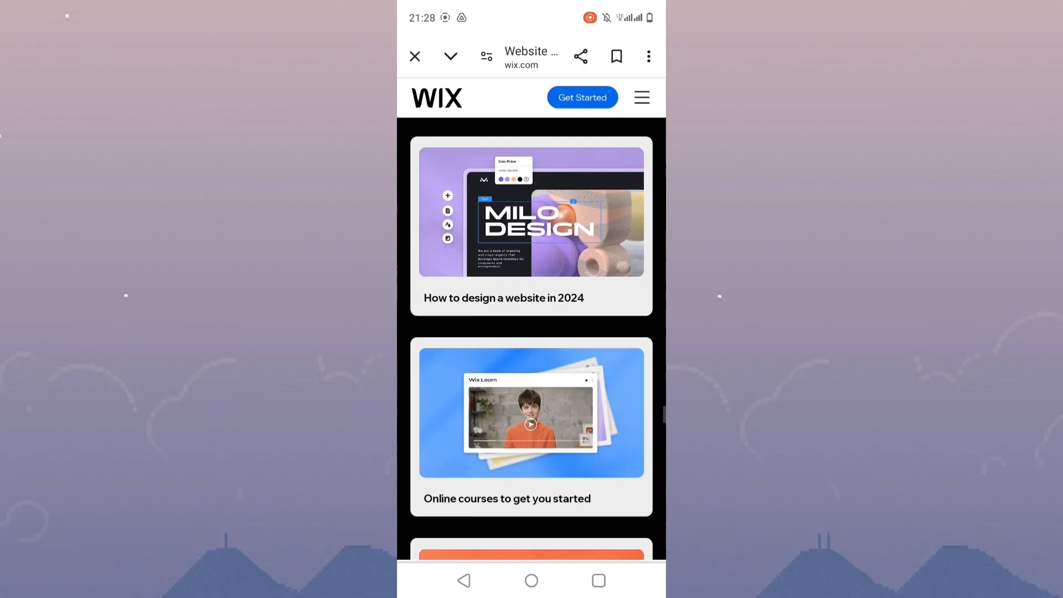
{"action": "scroll", "scroll_direction": "down", "scroll_amount": 3}
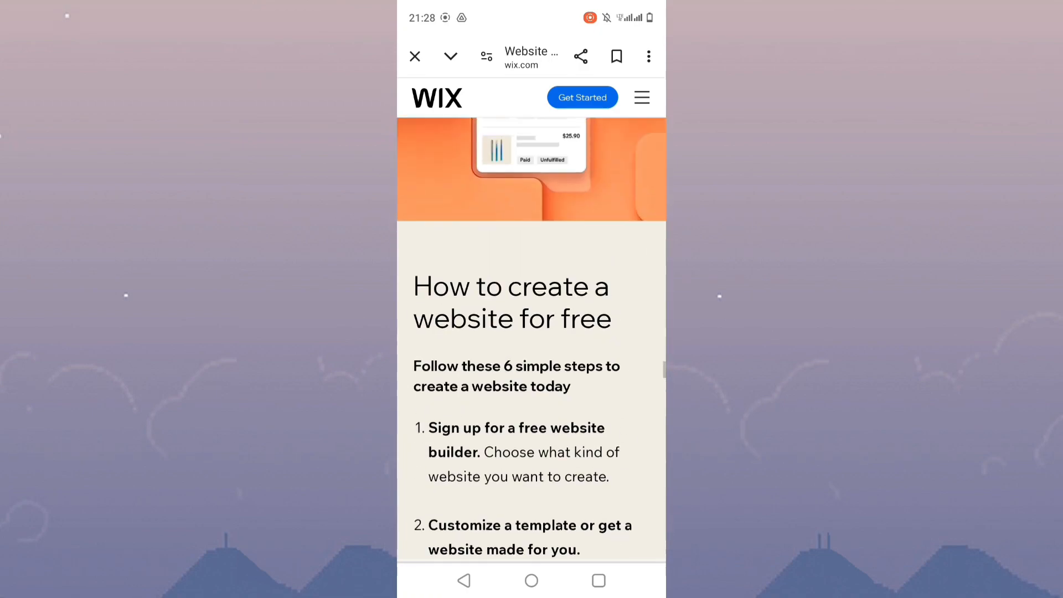
{"action": "scroll", "scroll_direction": "down", "scroll_amount": 3}
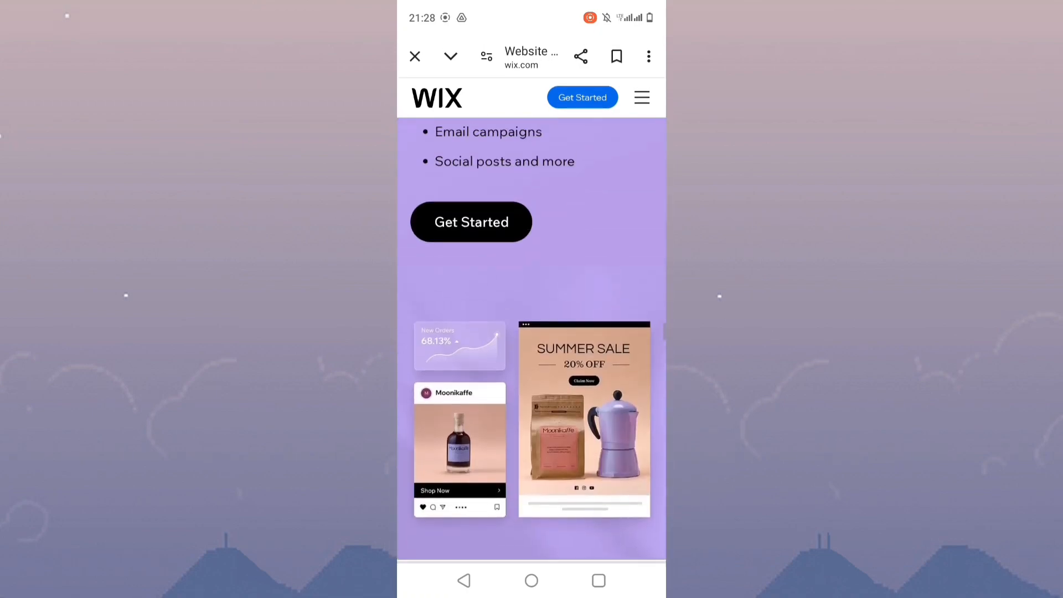
{"action": "scroll", "scroll_direction": "down", "scroll_amount": 3}
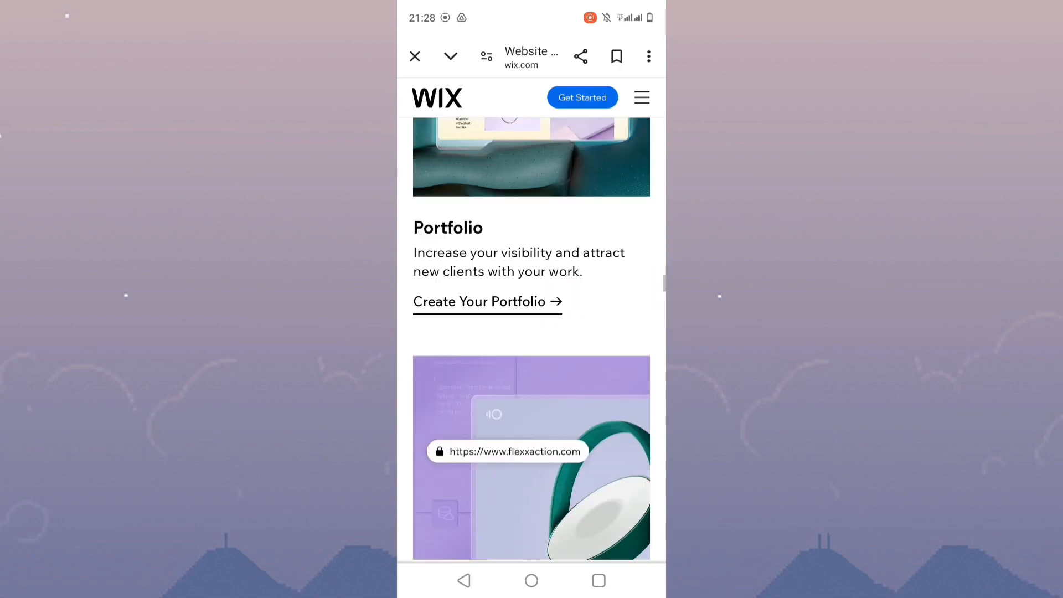
{"action": "scroll", "scroll_direction": "down", "scroll_amount": 3}
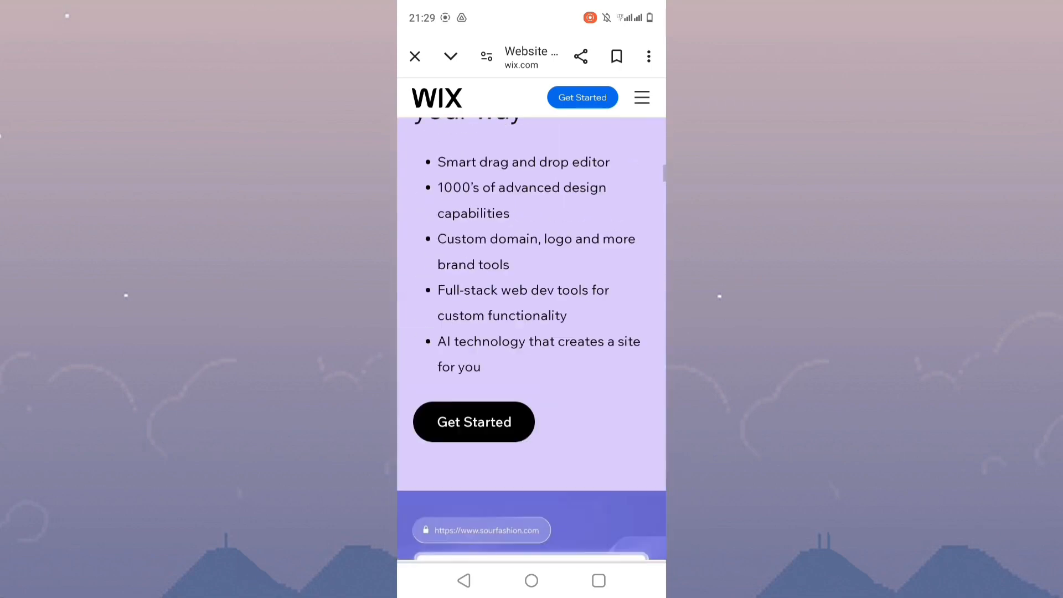
{"action": "scroll", "scroll_direction": "down", "scroll_amount": 3}
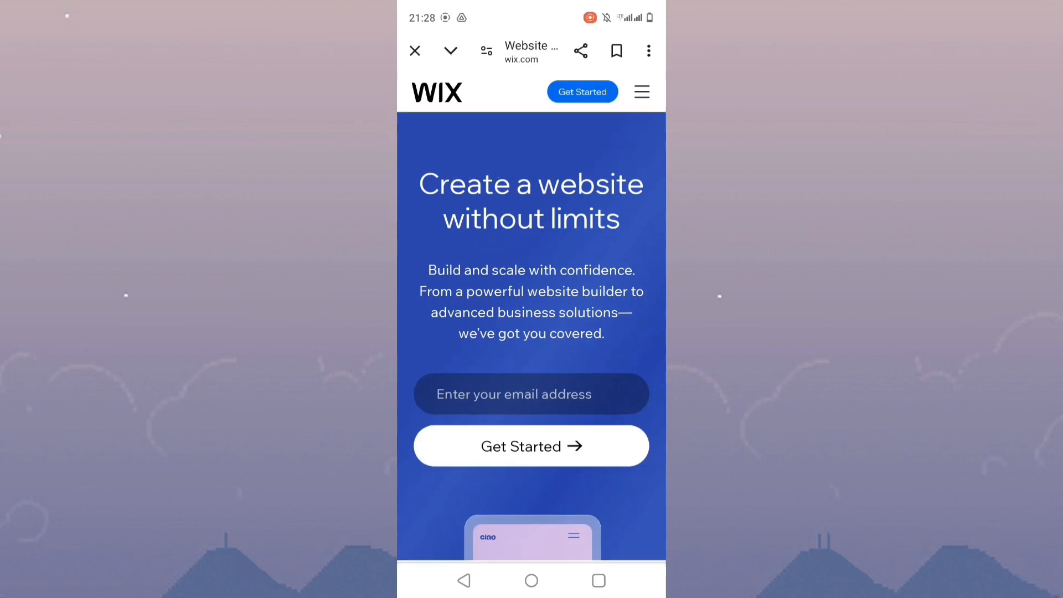
{"action": "scroll", "scroll_direction": "down", "scroll_amount": 3}
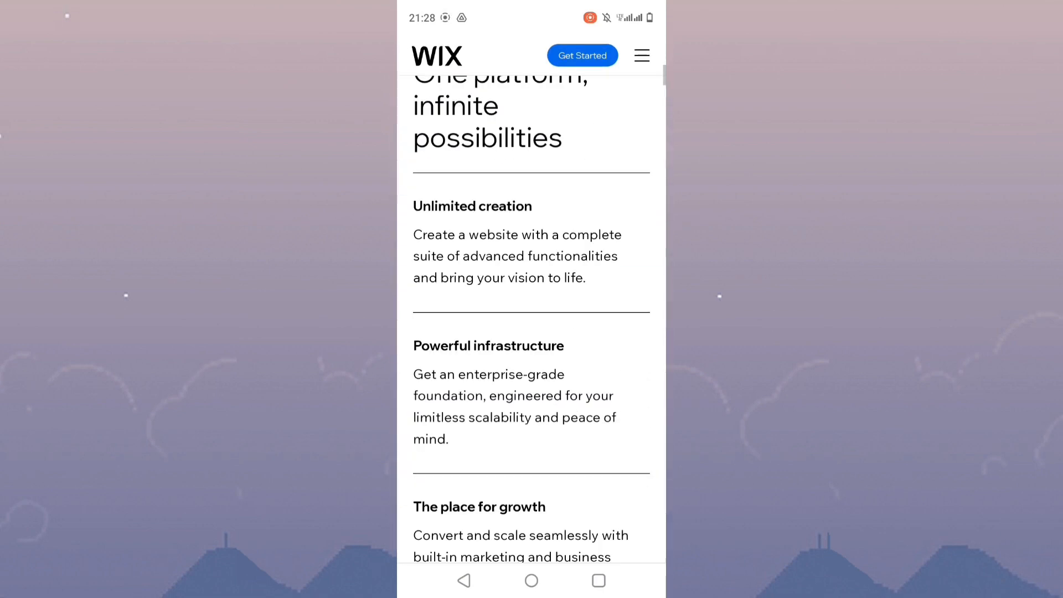